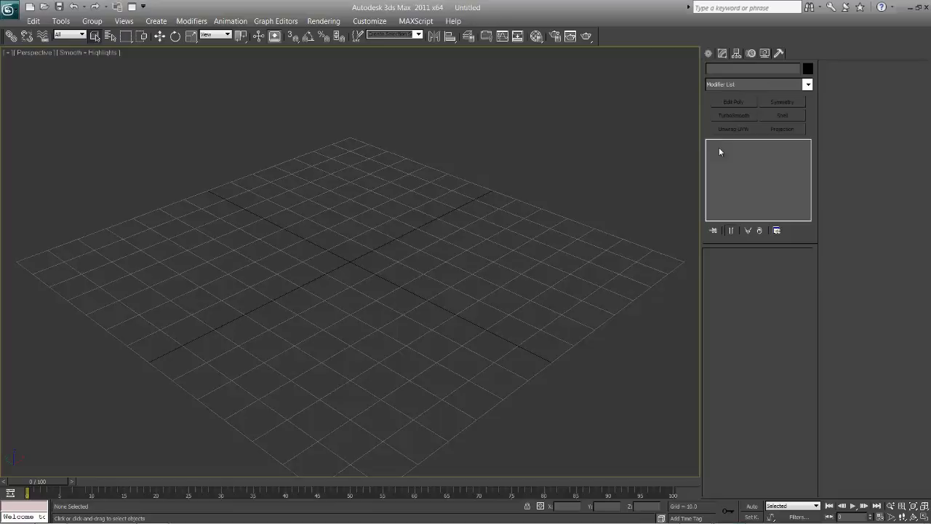
mouse_move(770, 167)
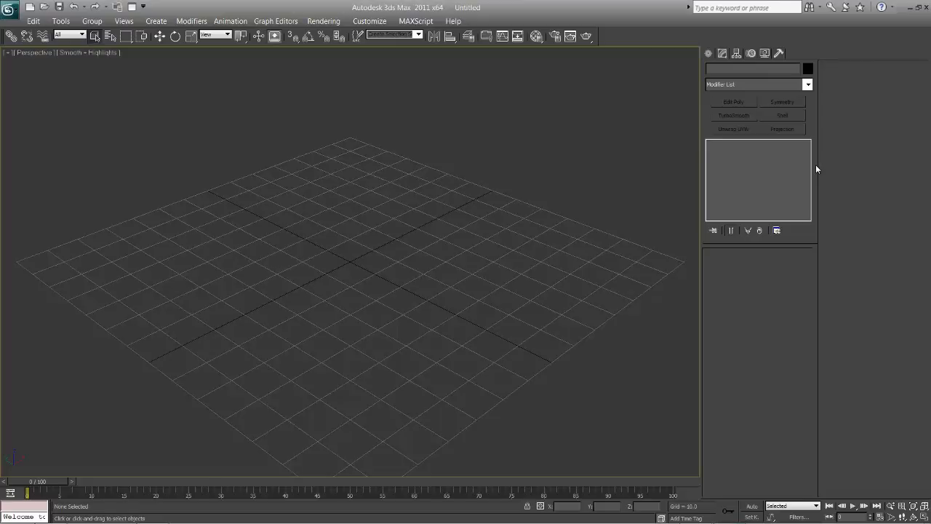
mouse_move(805, 154)
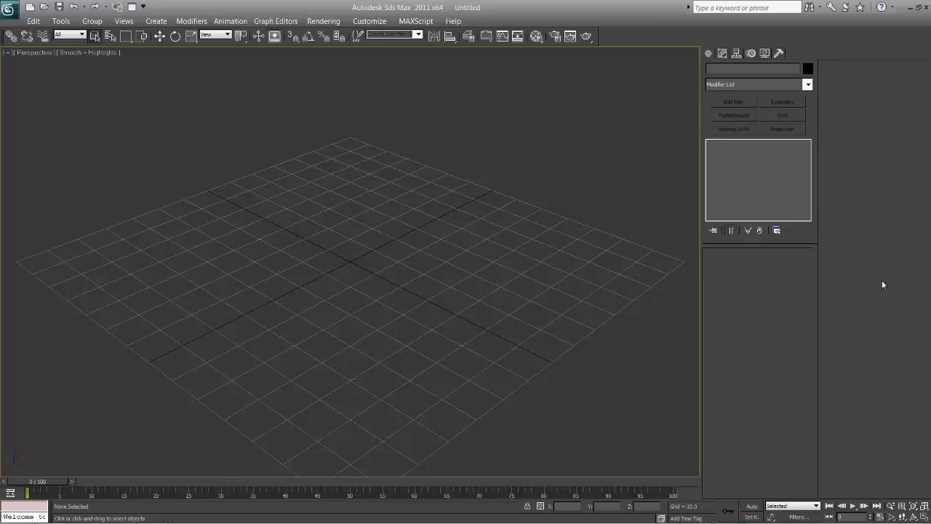
mouse_move(870, 443)
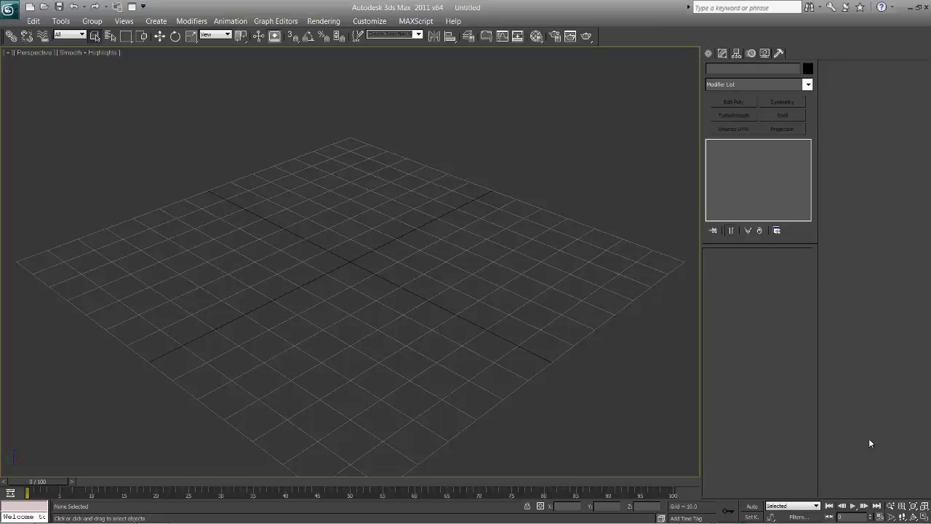
mouse_move(518, 293)
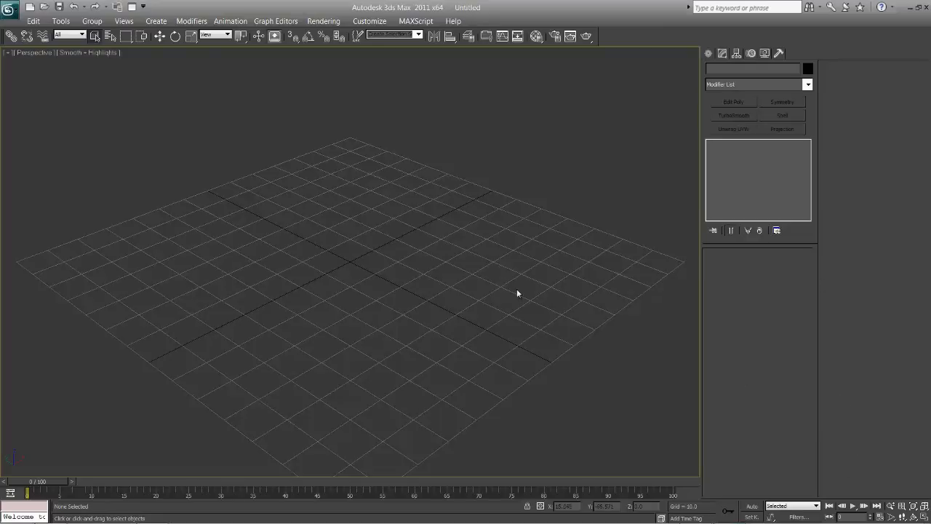
Bring up Customize User Interface from the Customize menu, on the Keyboard settings.
left_click(369, 20)
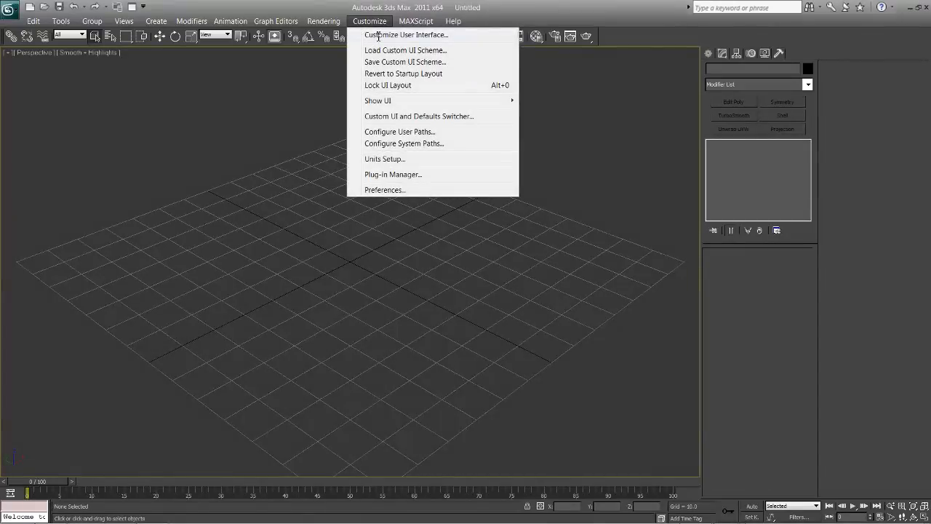
left_click(405, 35)
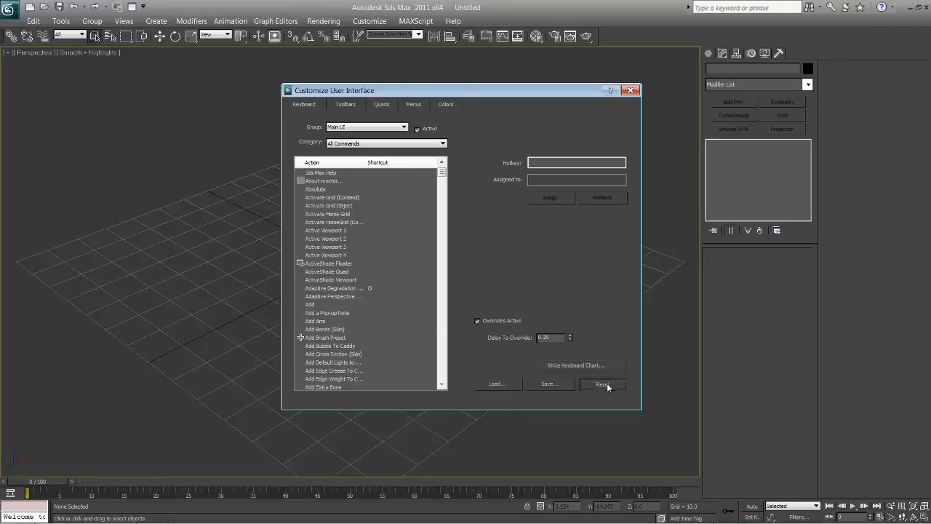
Reset all keyboard shortcuts to defaults and confirm the warning with Yes.
left_click(602, 384)
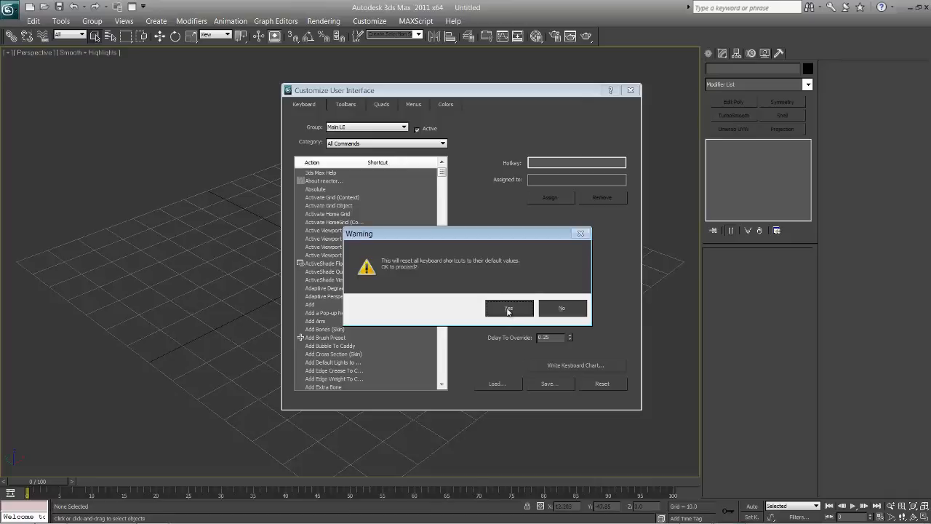
left_click(509, 308)
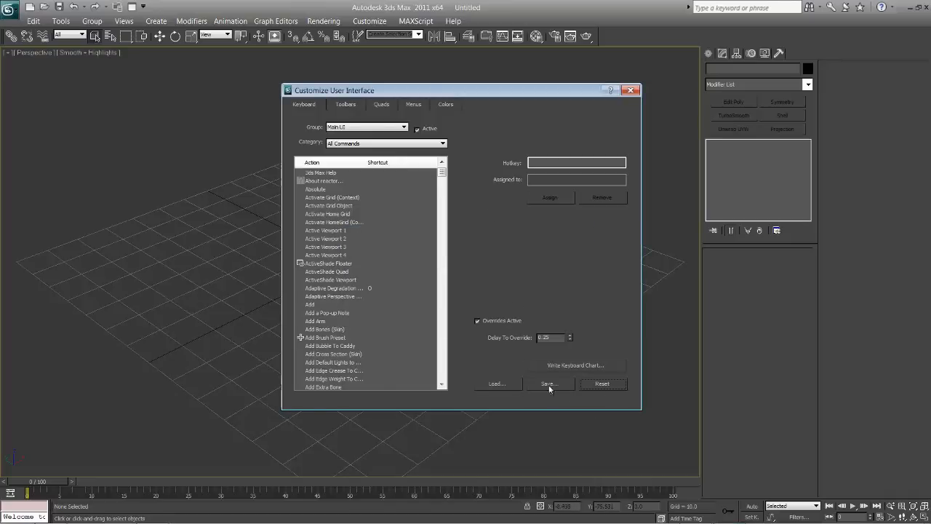
mouse_move(323, 265)
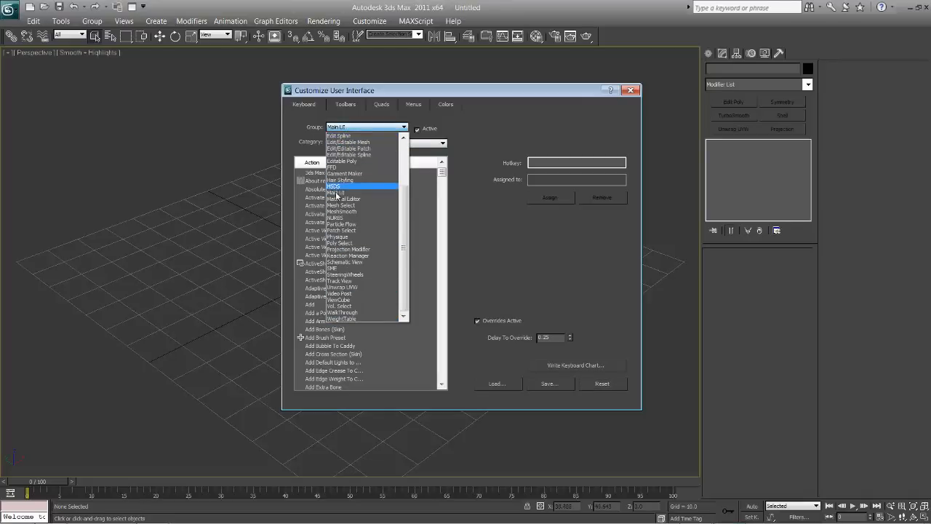
Expand the Group dropdown to browse the available shortcut groups.
left_click(343, 172)
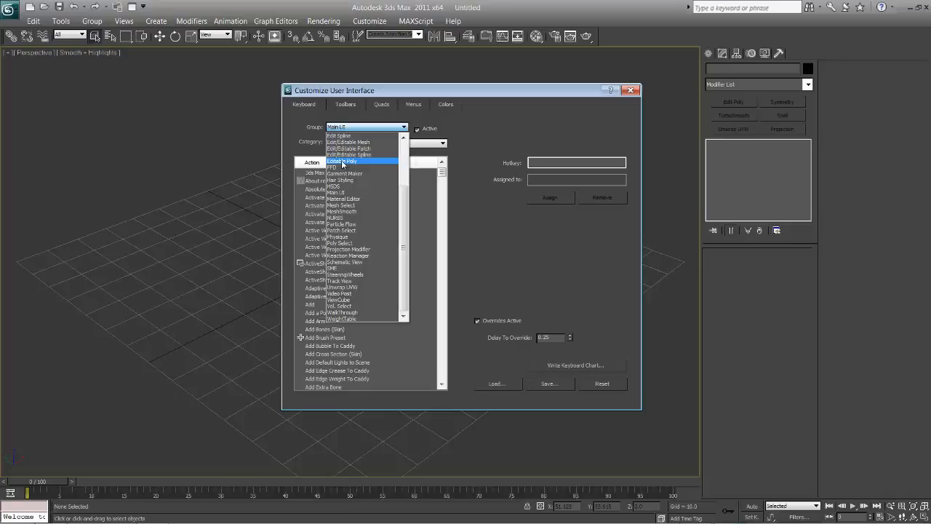
In the Editable Poly group, assign the key C to the Connect command.
left_click(342, 161)
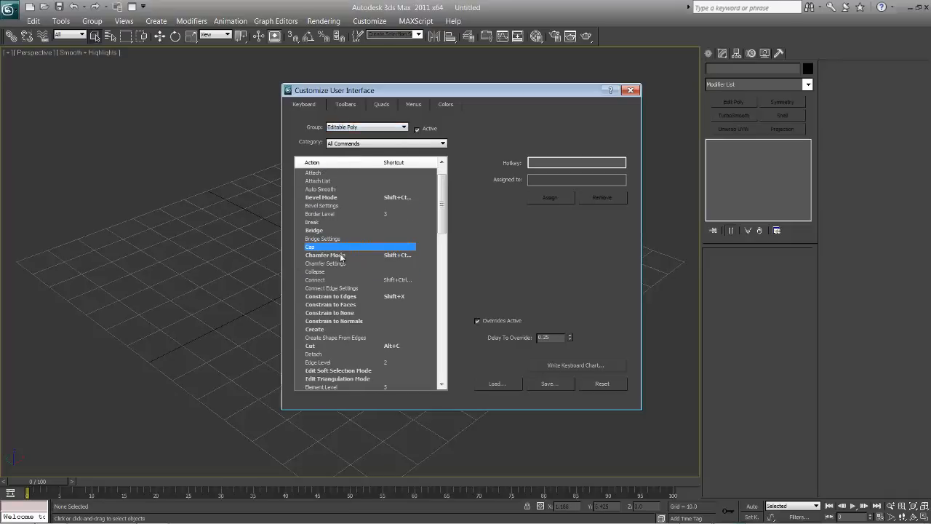
scroll("down", 3)
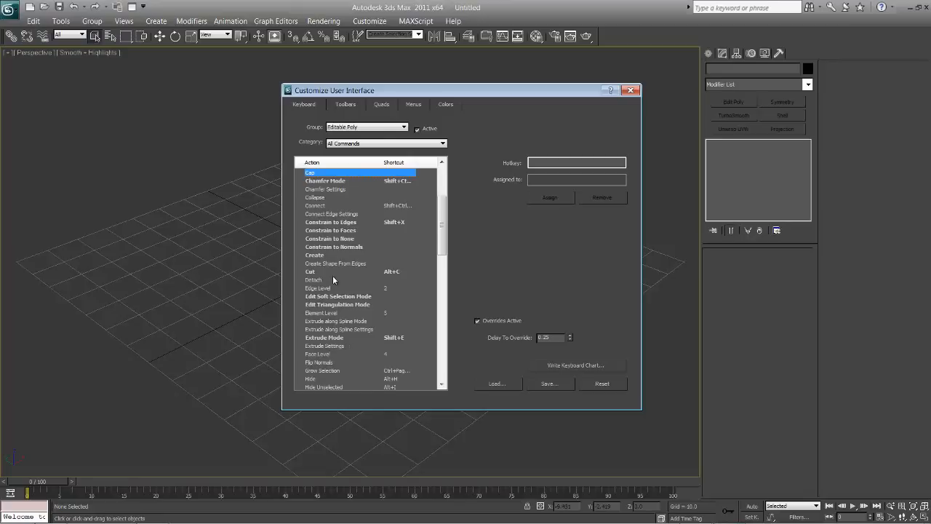
scroll("down", 3)
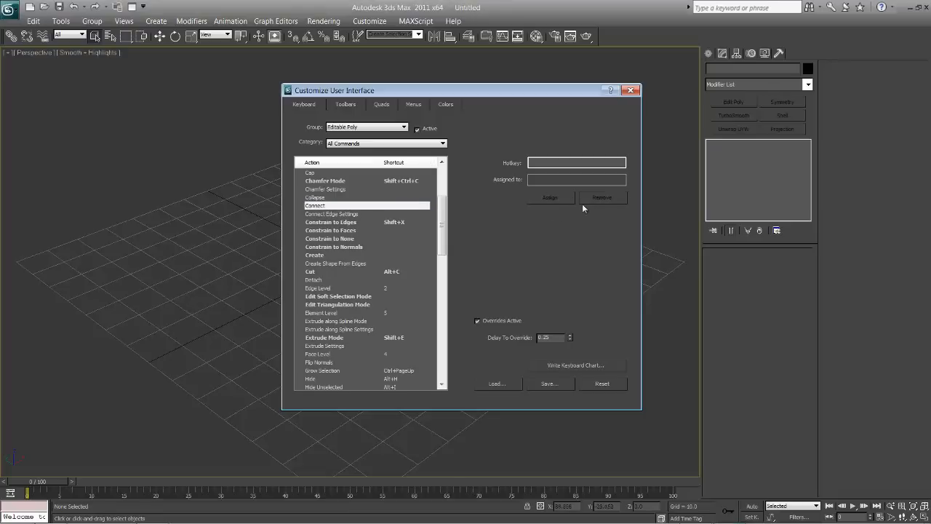
left_click(576, 162)
type("C")
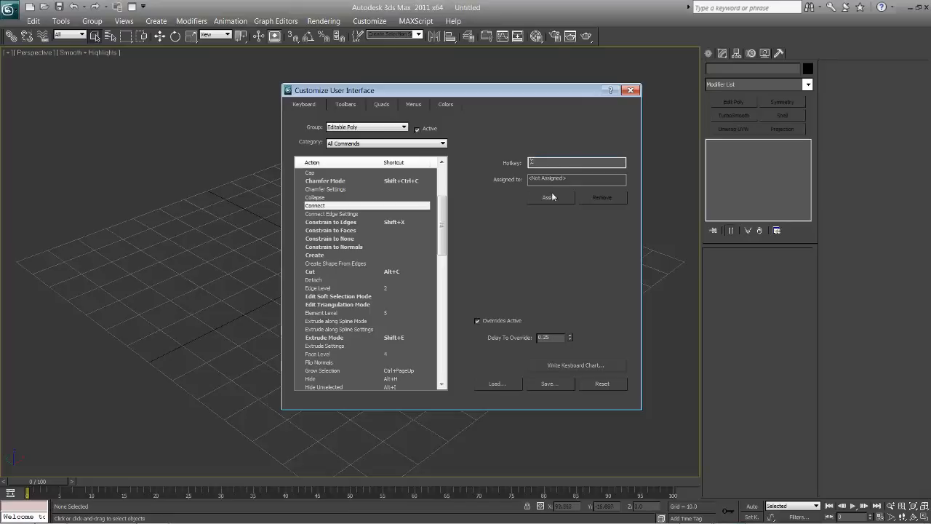
left_click(550, 197)
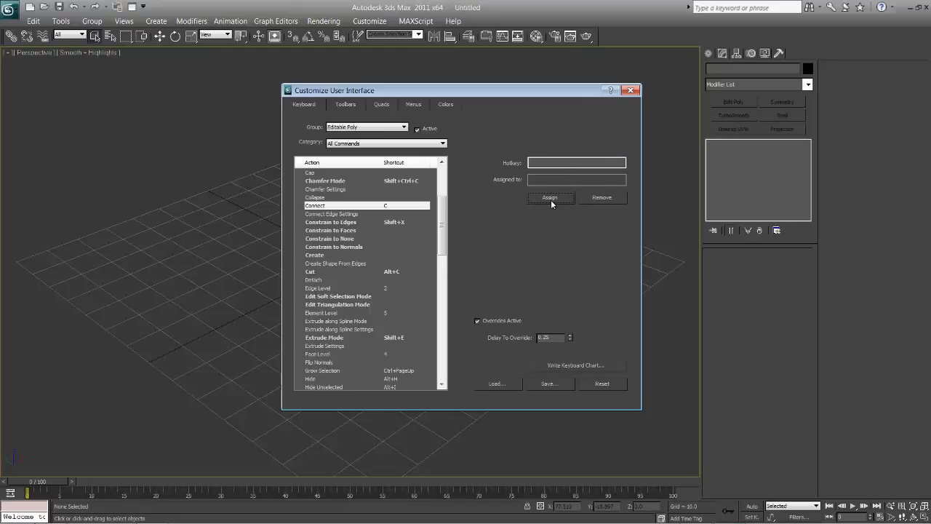
mouse_move(329, 201)
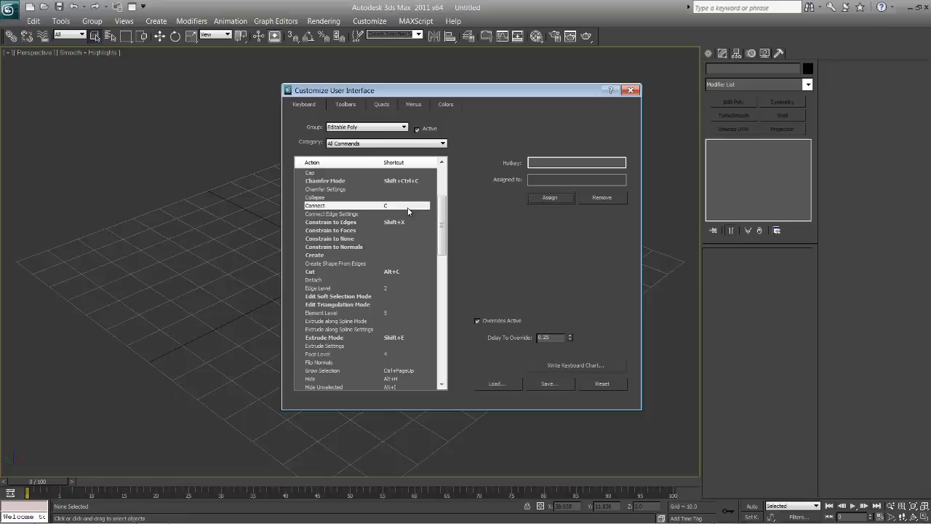
mouse_move(395, 129)
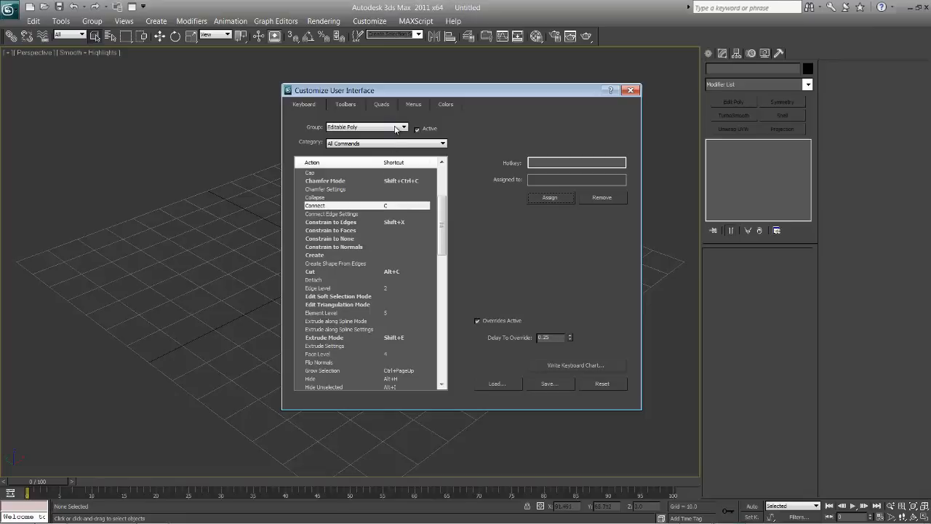
Back in the Main UI group, assign the key B to Edge Bridge.
left_click(403, 126)
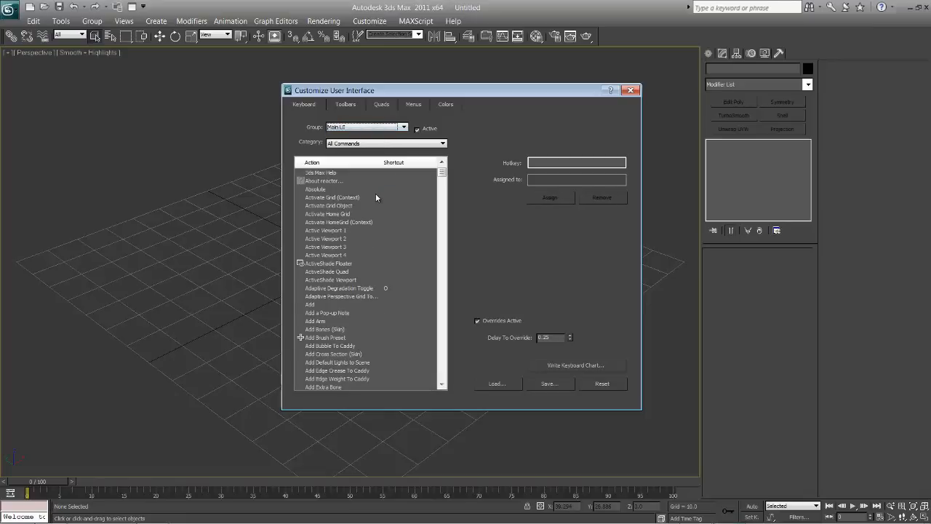
mouse_move(376, 217)
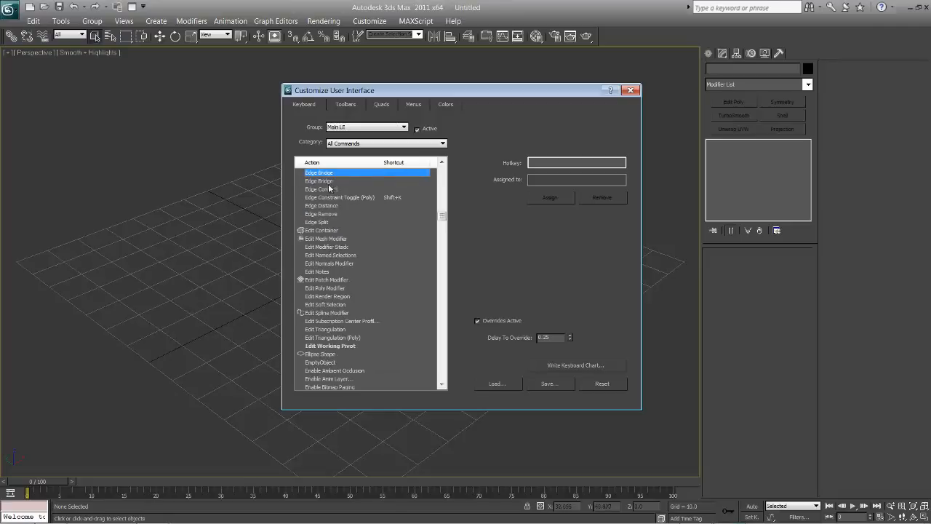
left_click(319, 180)
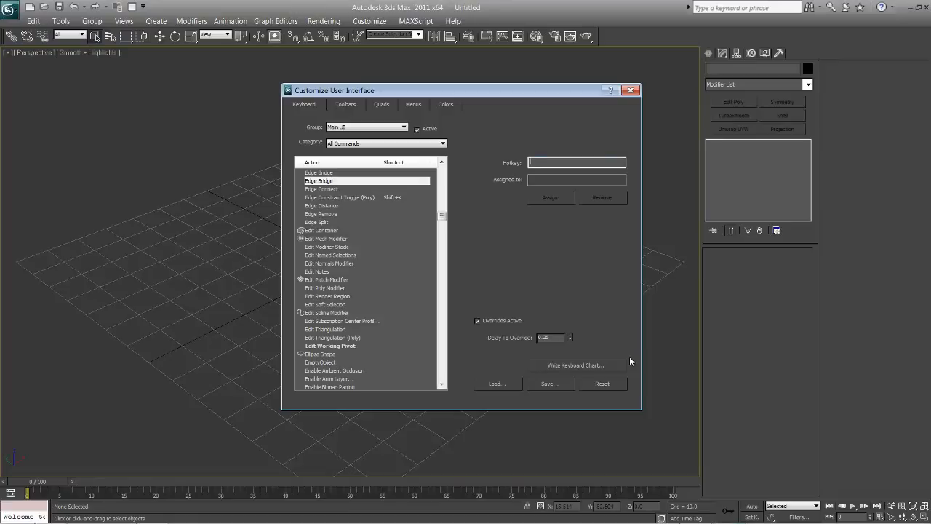
type("B")
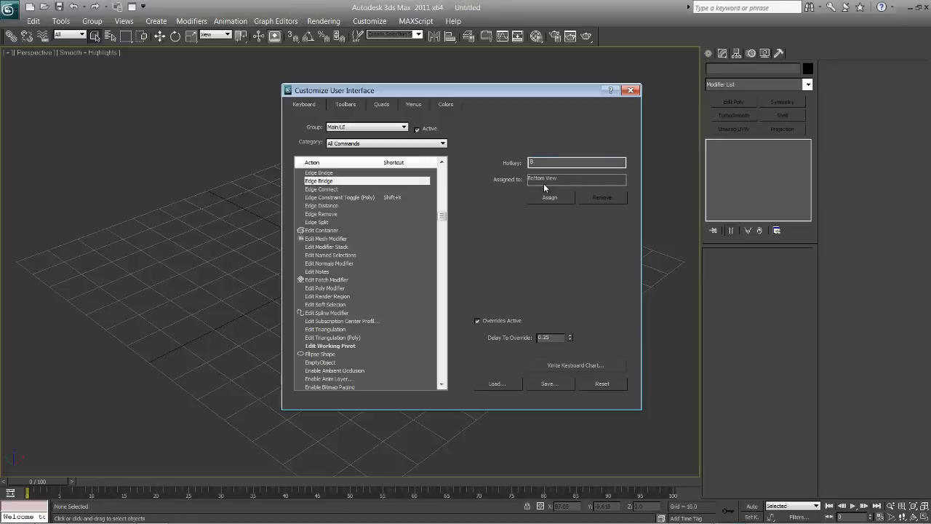
left_click(550, 198)
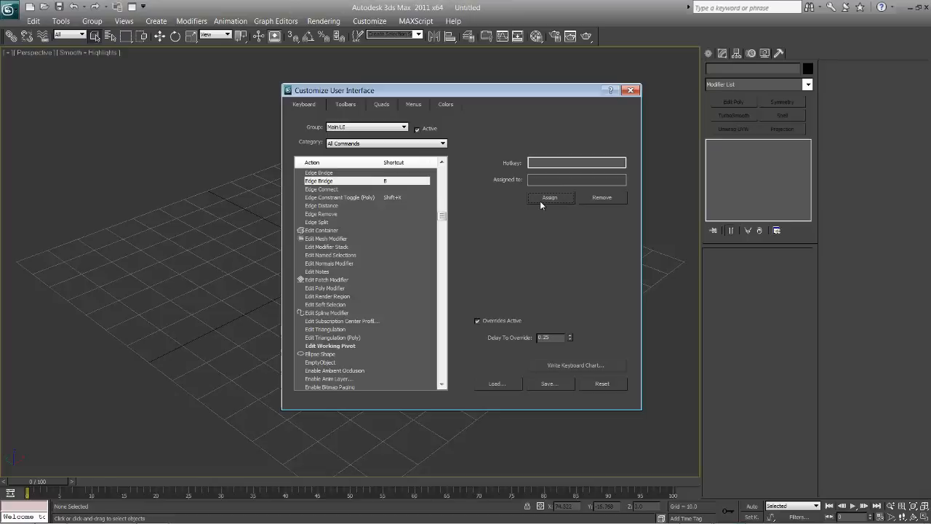
mouse_move(580, 230)
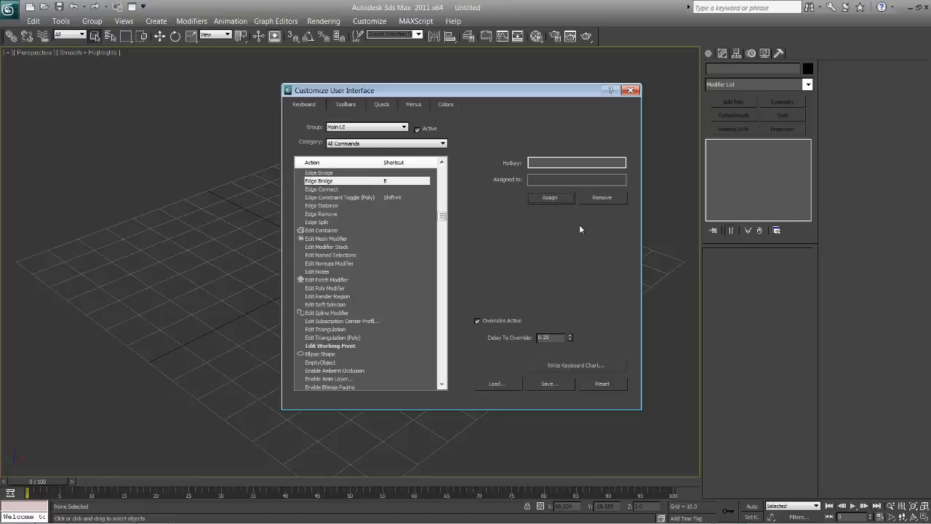
mouse_move(578, 230)
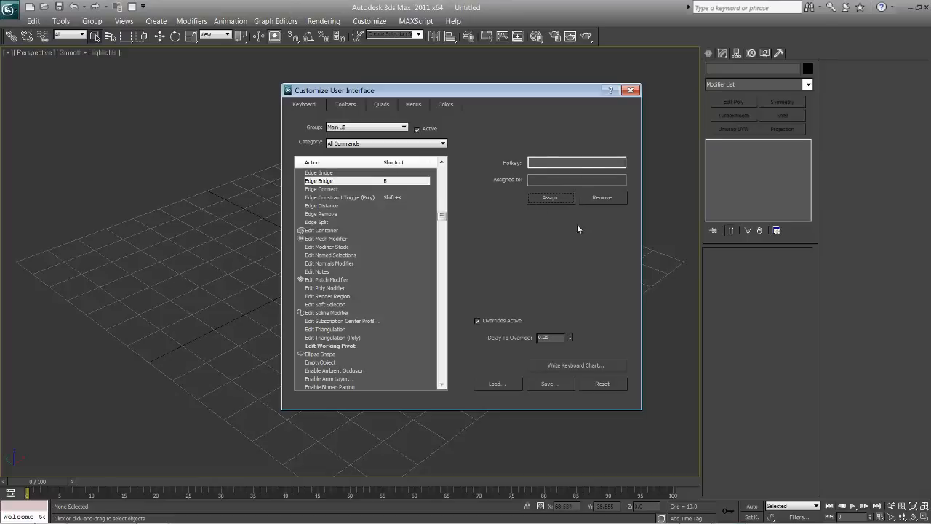
mouse_move(354, 245)
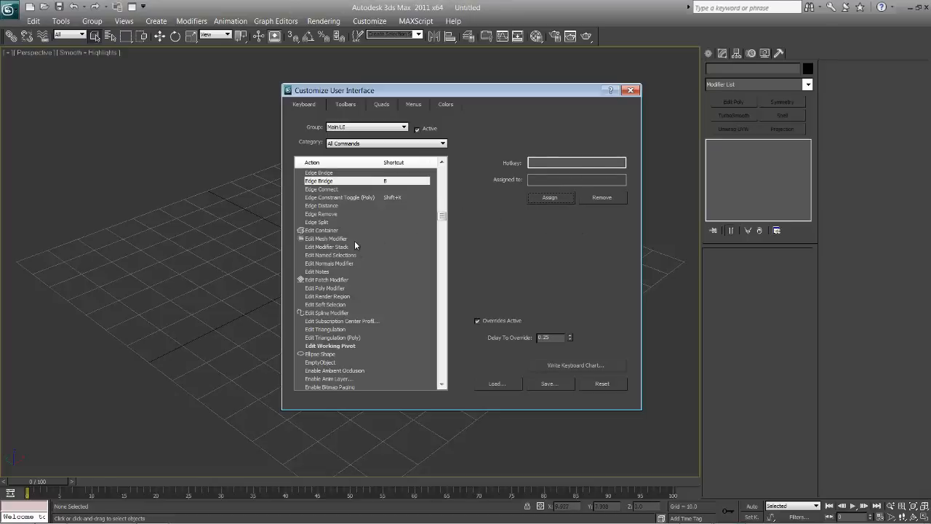
left_click(328, 239)
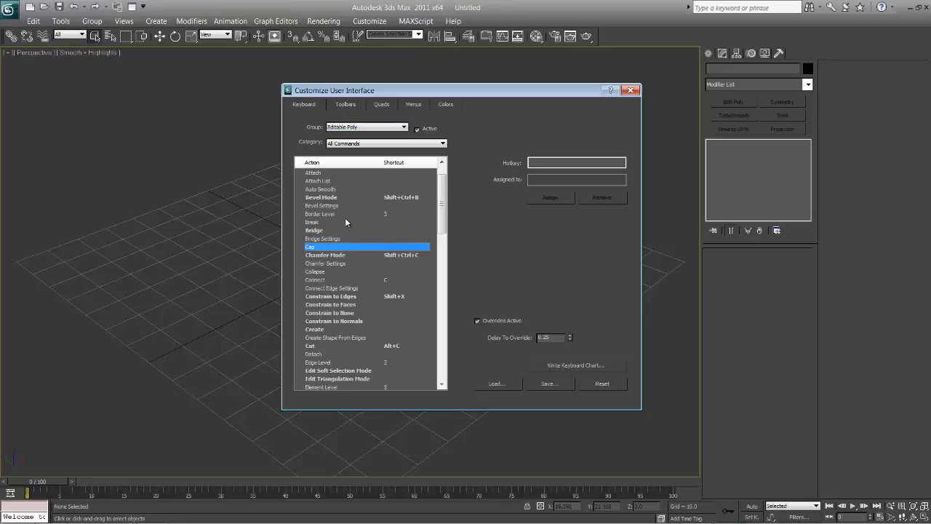
left_click(315, 272)
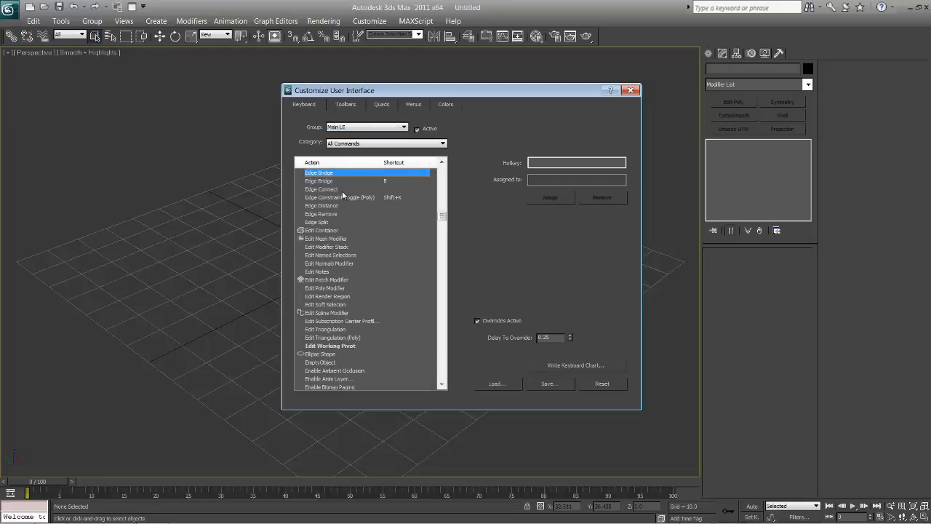
Assign the key Y to the Edit Poly Modifier command.
left_click(321, 214)
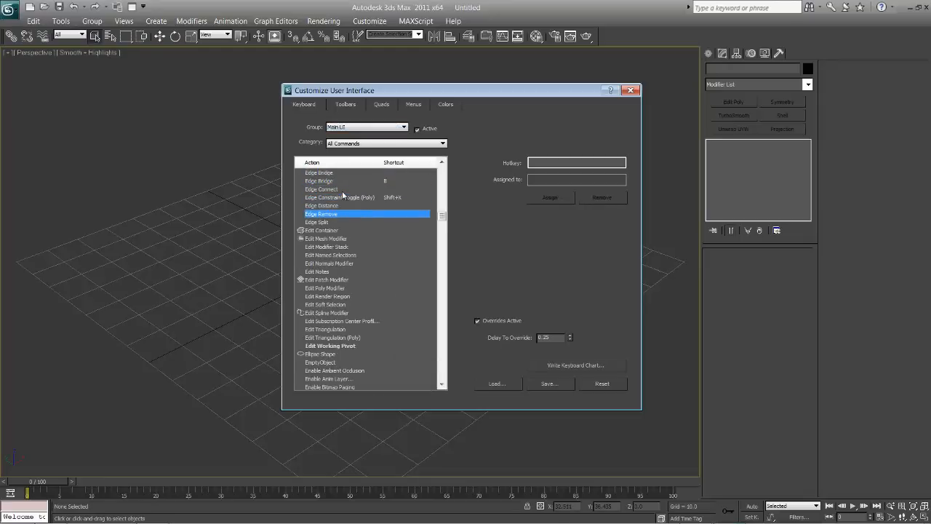
mouse_move(347, 285)
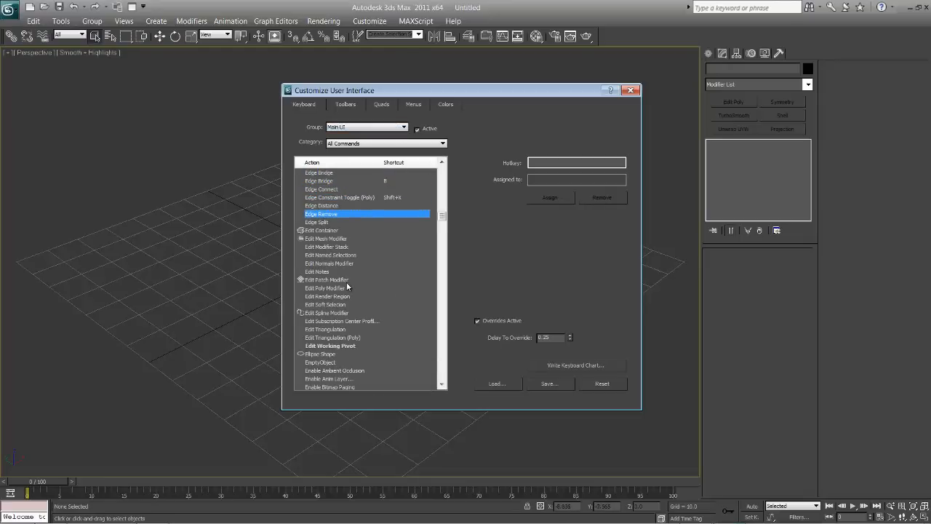
left_click(326, 288)
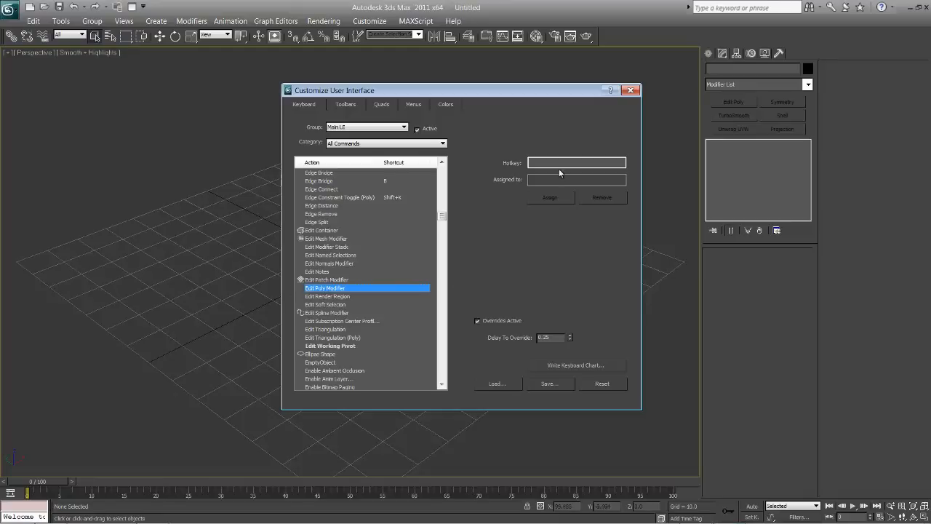
type("Y")
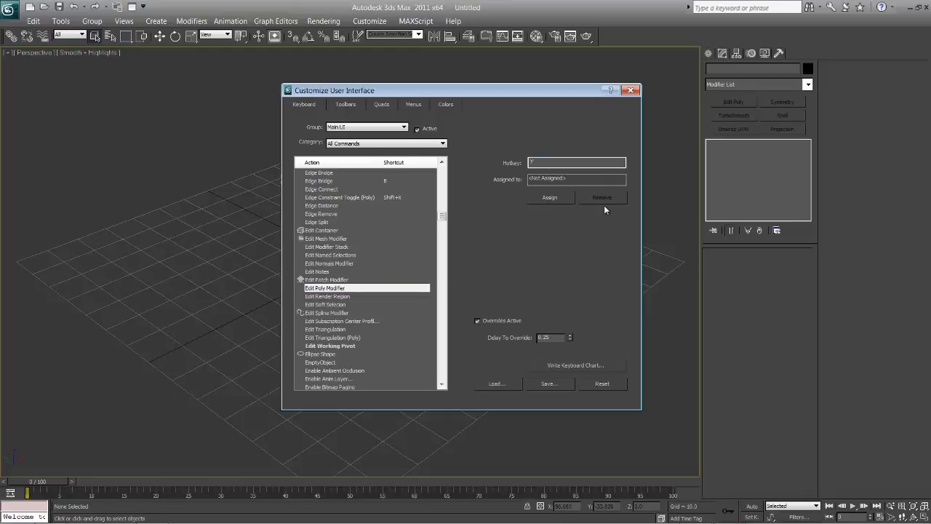
left_click(550, 198)
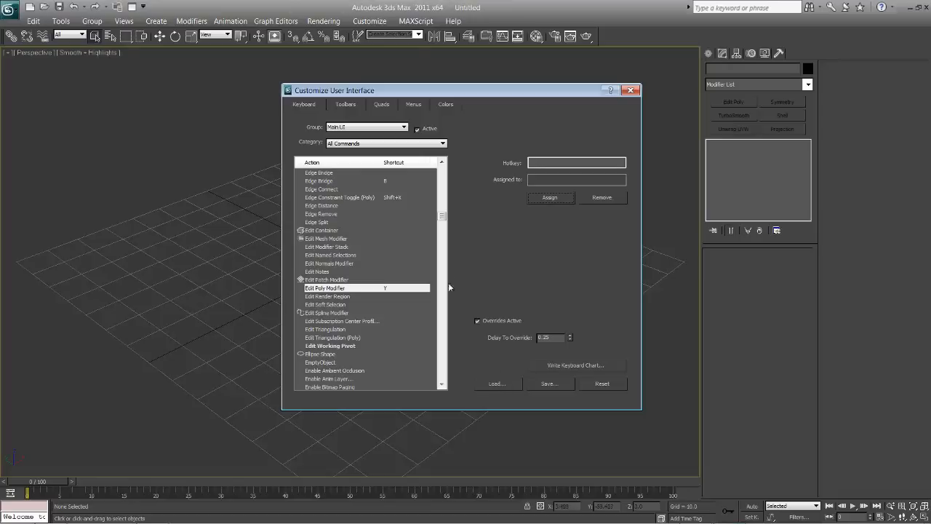
mouse_move(450, 279)
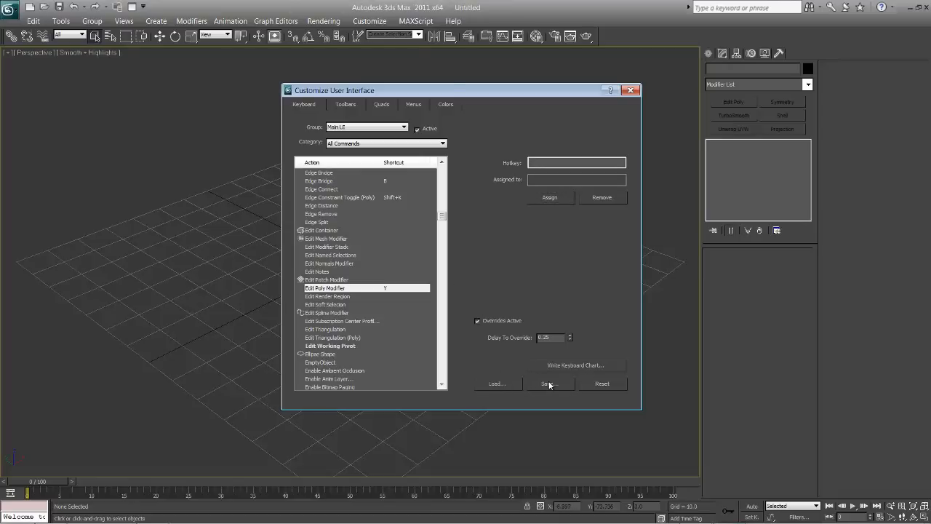
Save the customized shortcut set to a .kbd shortcut file.
left_click(550, 384)
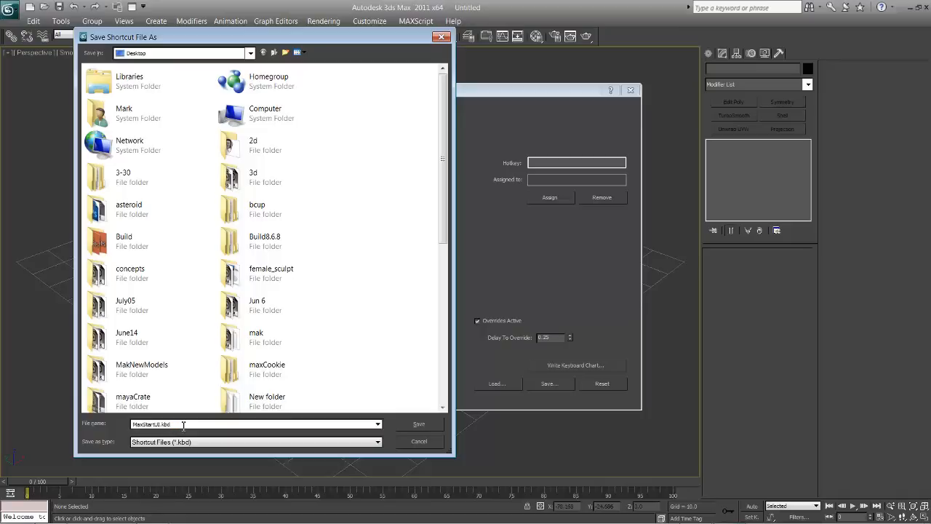
type("maxShorts")
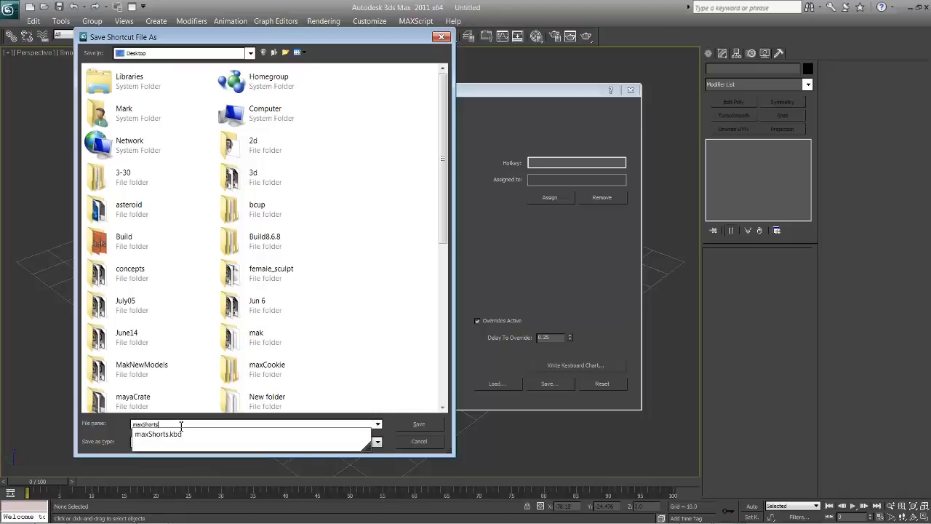
left_click(419, 423)
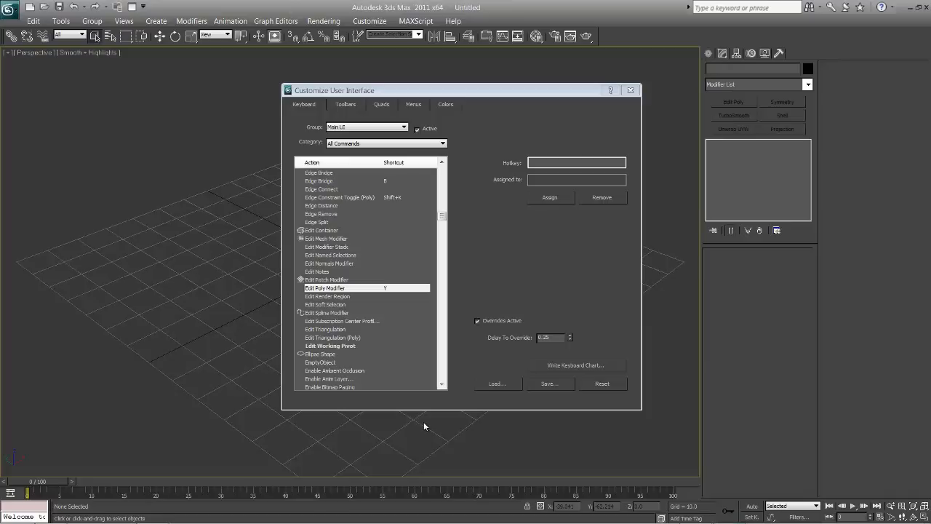
Browse the shortcut files to load, then close the Customize User Interface window.
left_click(497, 384)
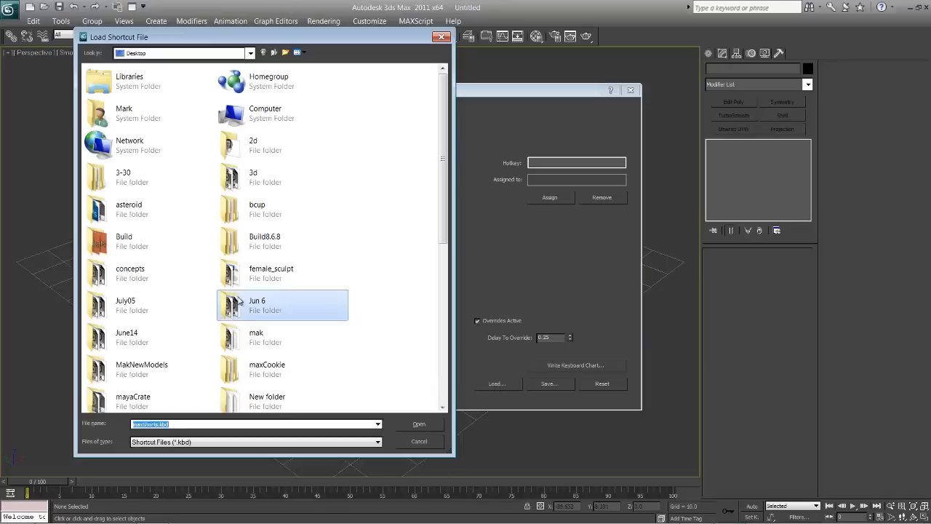
scroll("down", 3)
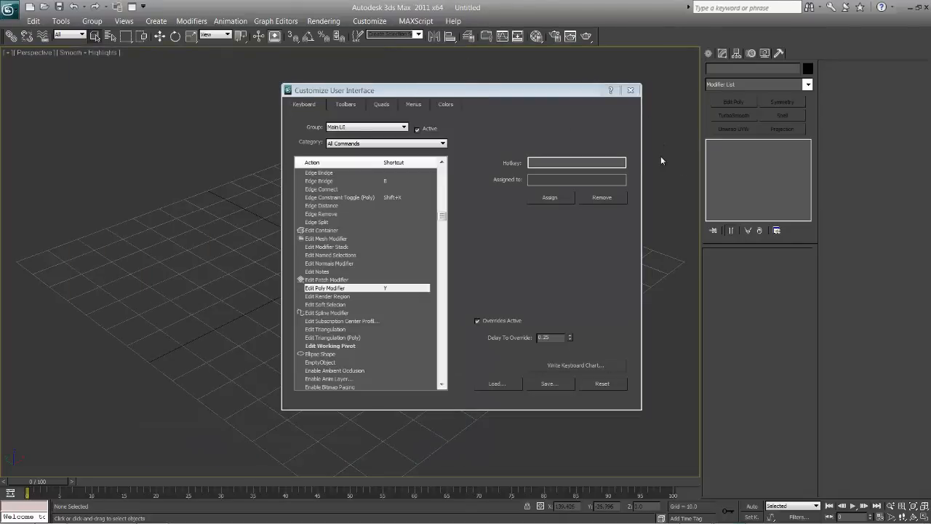
left_click(630, 90)
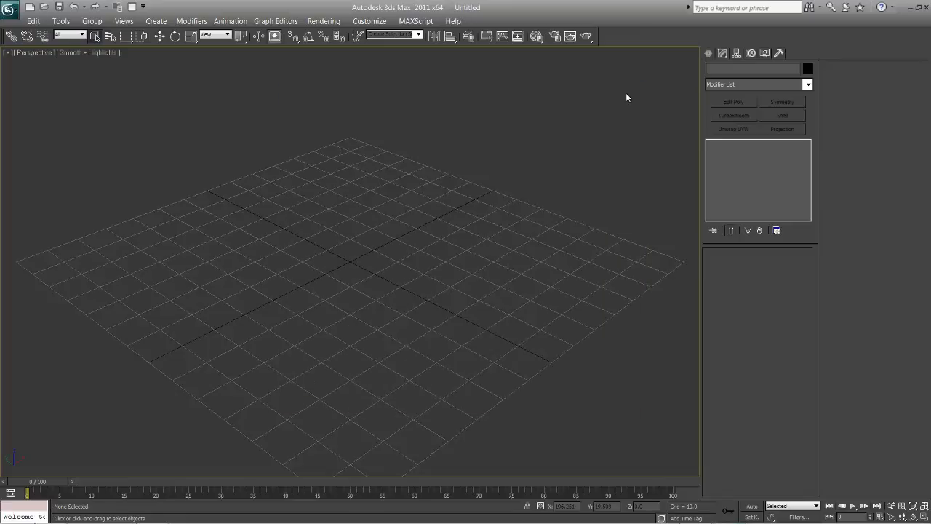
Start a Box primitive and close the Material Editor window.
left_click(723, 53)
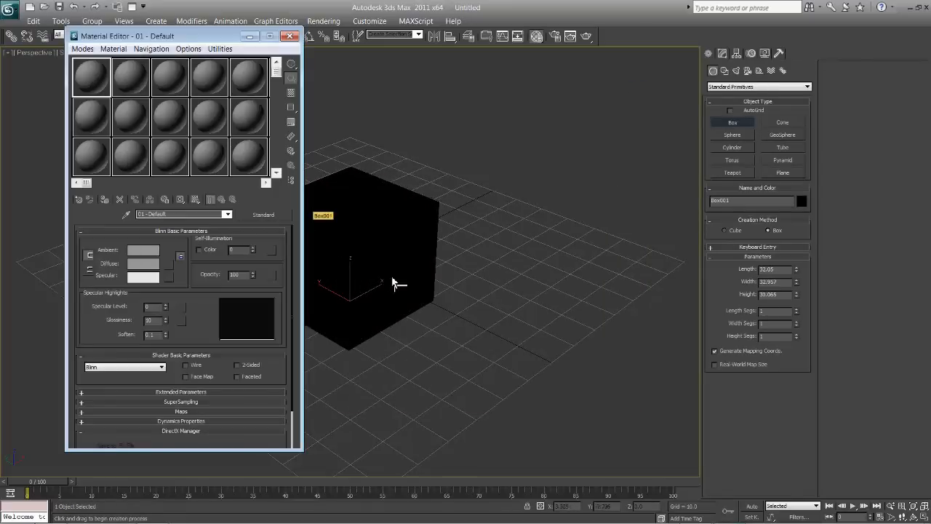
left_click(290, 35)
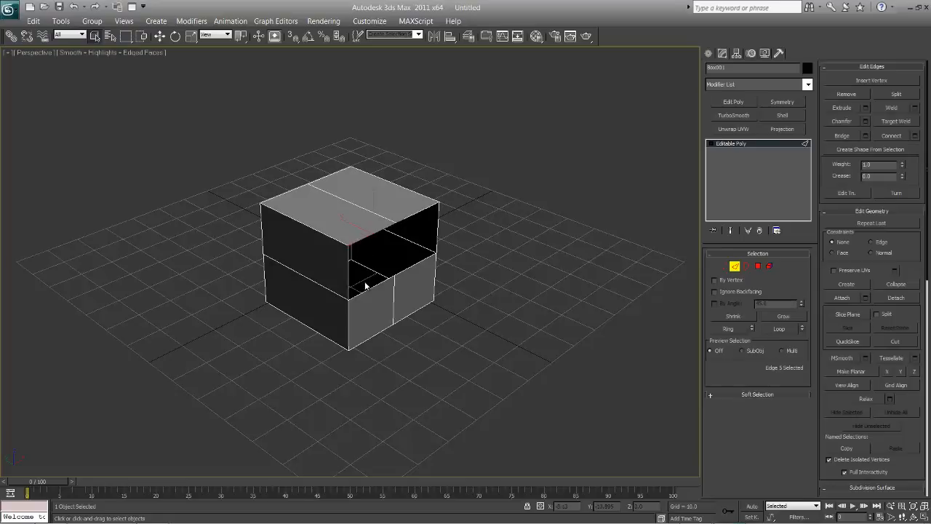
With the box selected, bring up Configure Modifier Sets from the modifier stack icon.
left_click(366, 290)
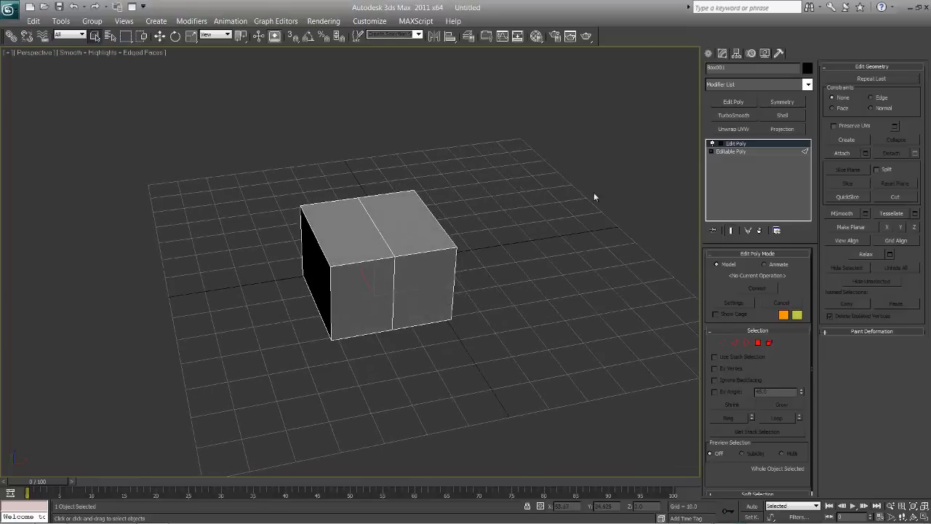
mouse_move(419, 245)
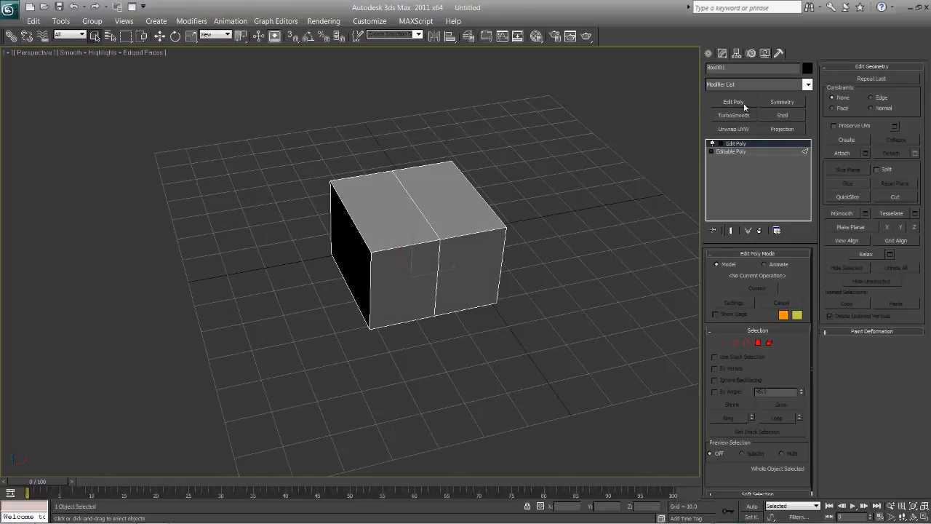
mouse_move(743, 103)
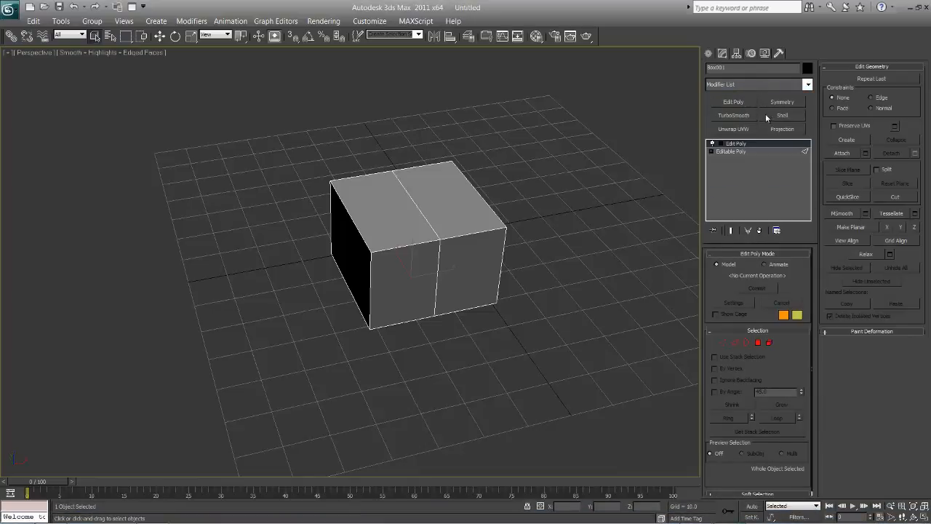
mouse_move(778, 136)
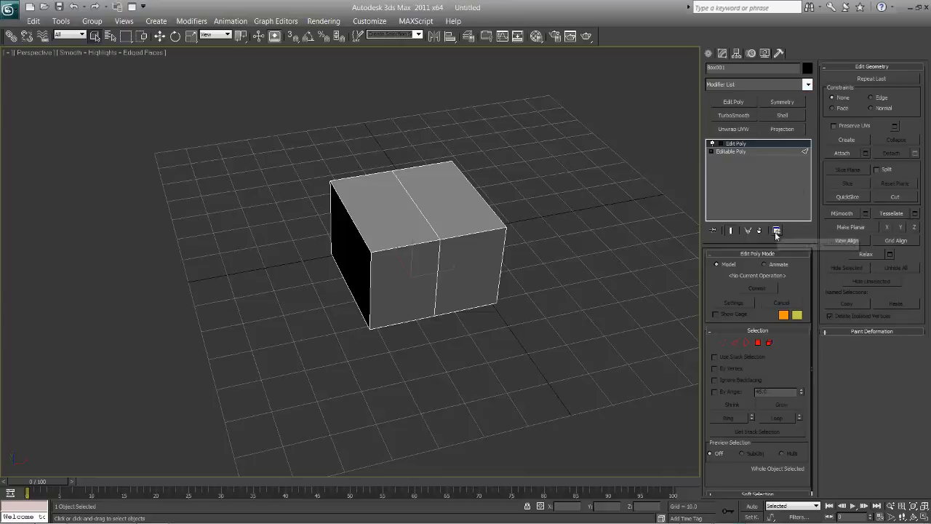
left_click(776, 230)
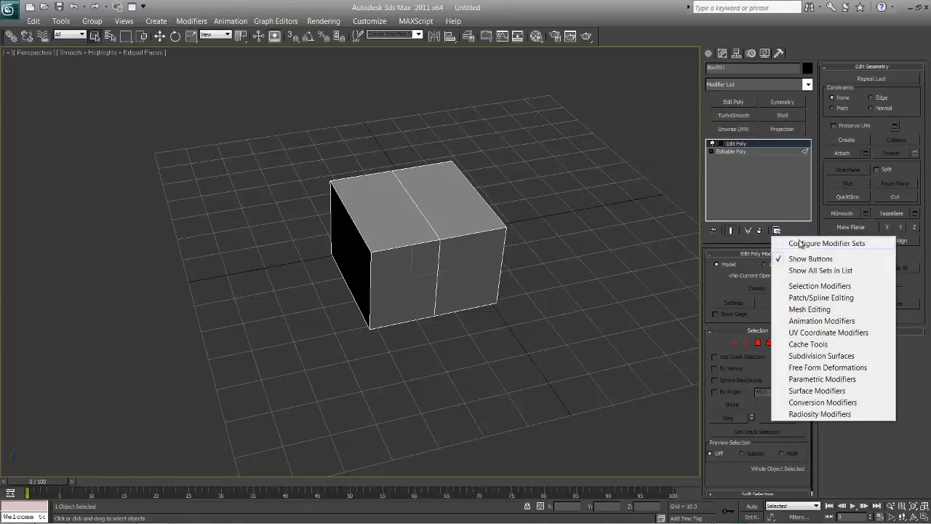
left_click(826, 242)
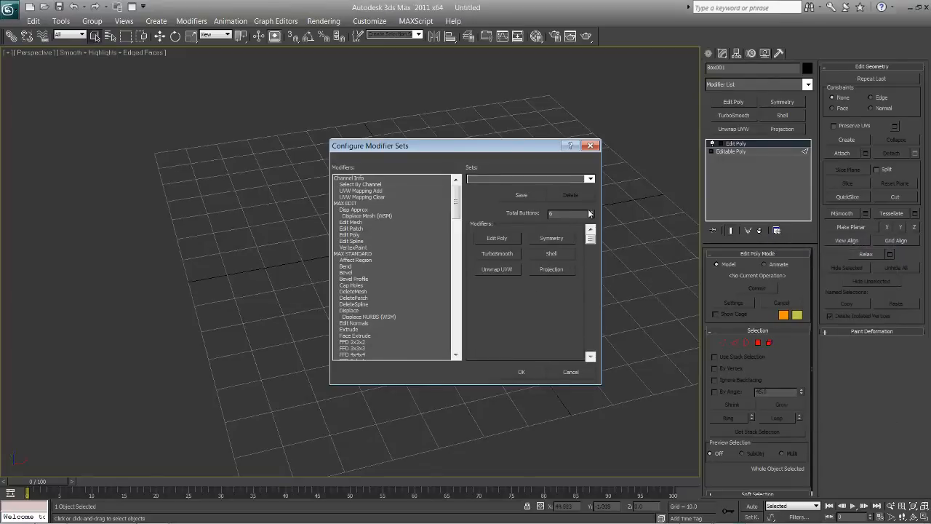
left_click(590, 215)
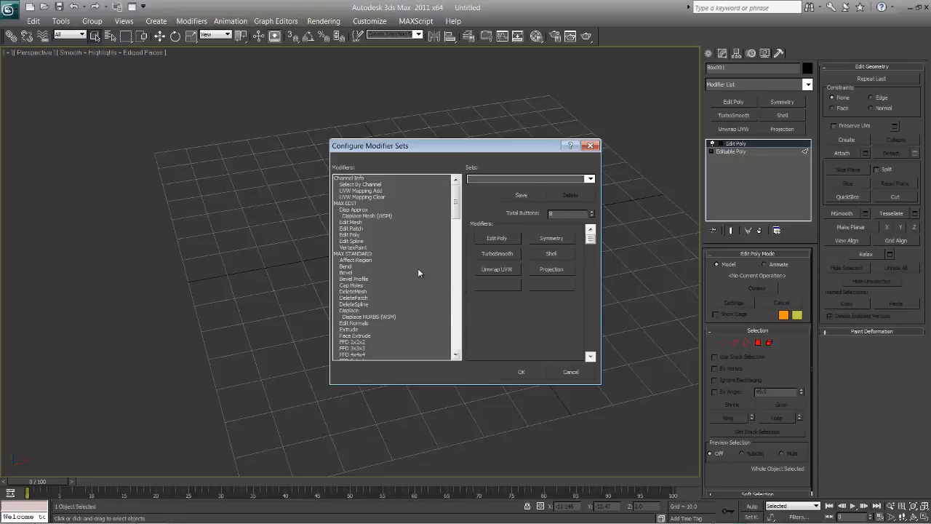
left_click(352, 227)
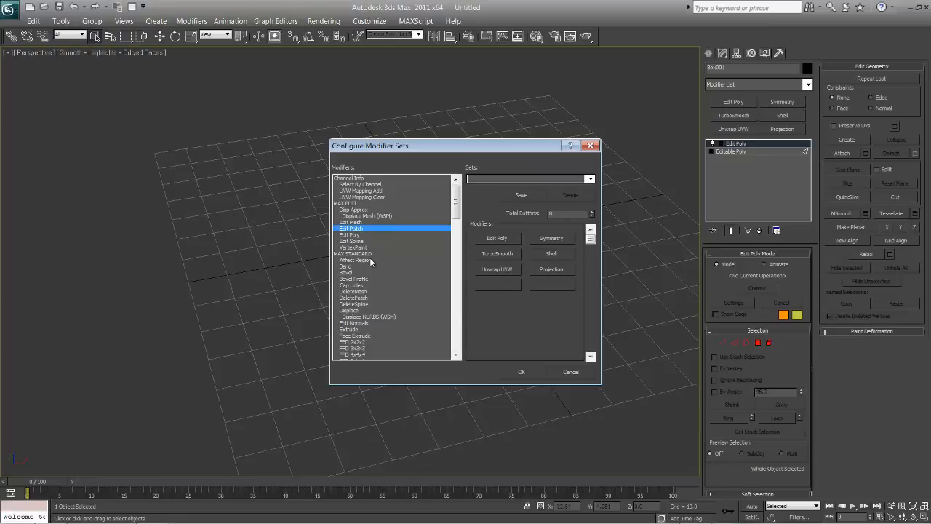
scroll("down", 3)
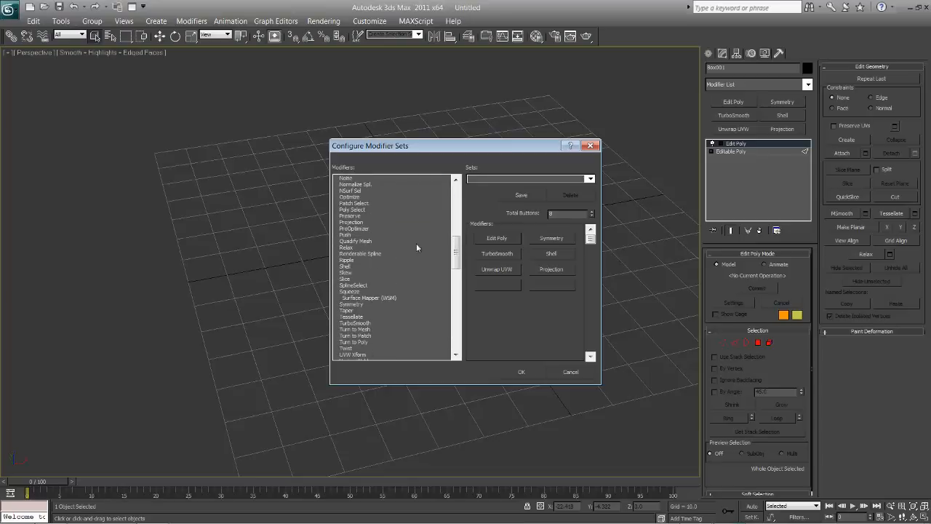
mouse_move(386, 255)
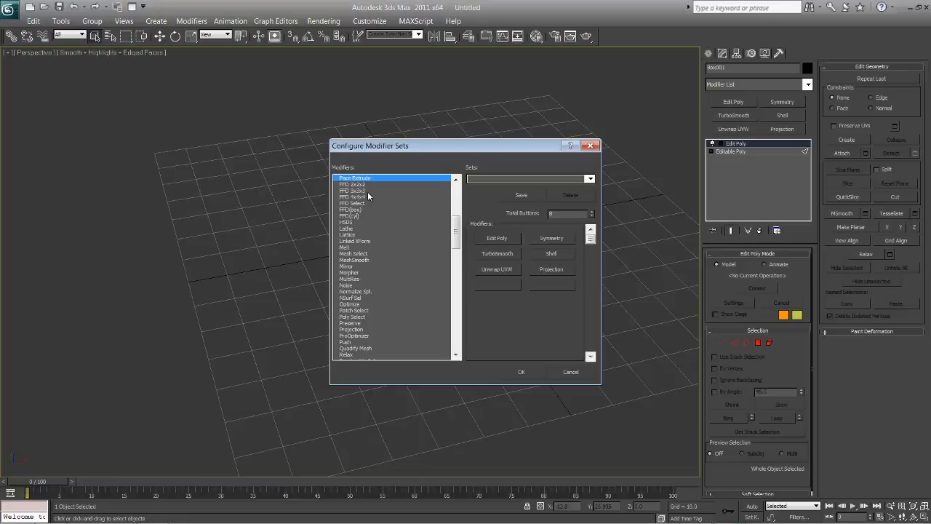
left_click(355, 191)
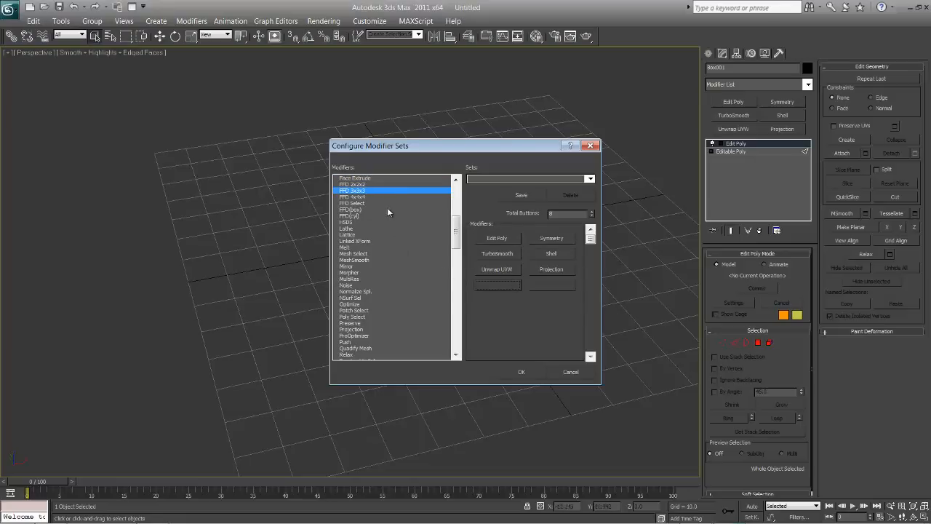
mouse_move(509, 296)
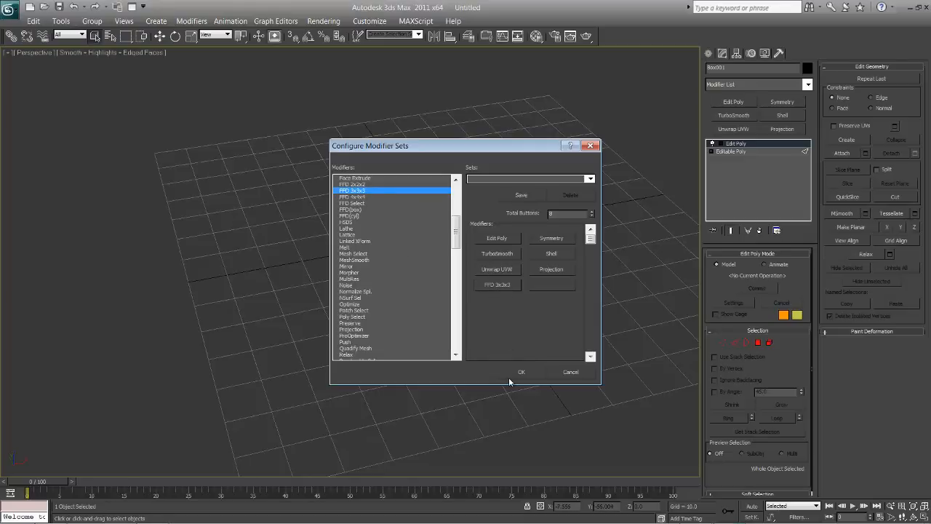
mouse_move(440, 268)
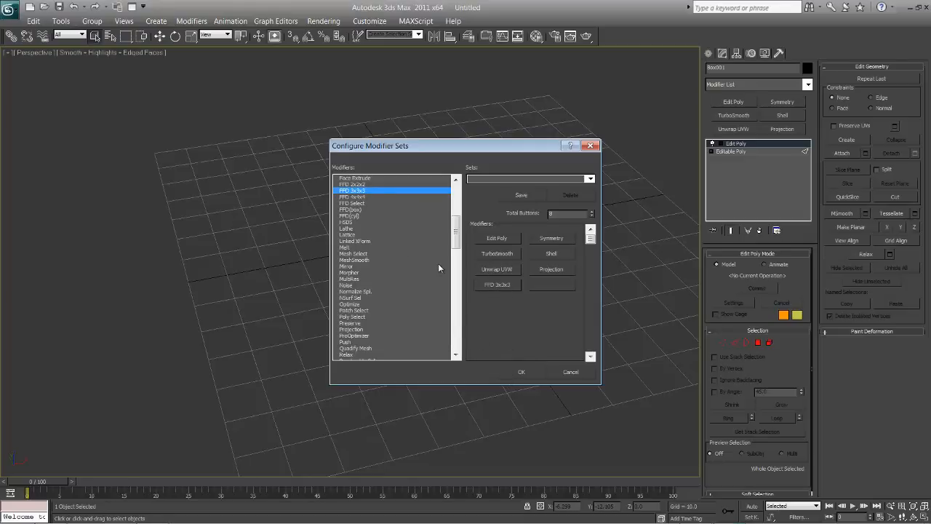
Pick FFD 3x3x3 for a button slot, then select another modifier near the list end.
left_click(349, 272)
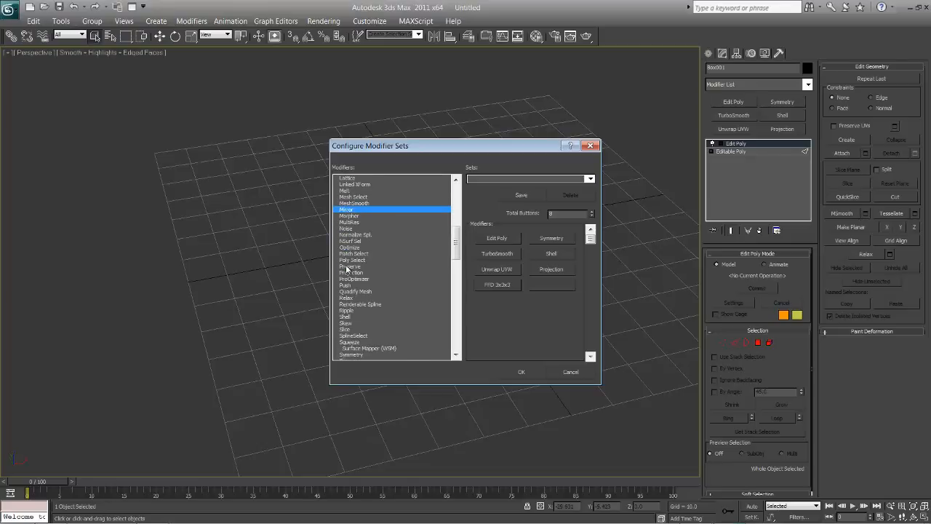
scroll("down", 3)
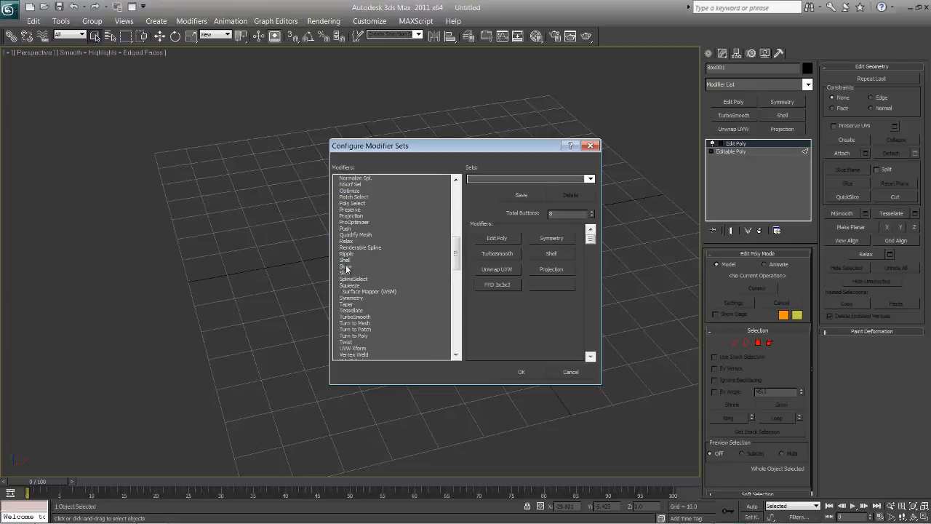
scroll("down", 3)
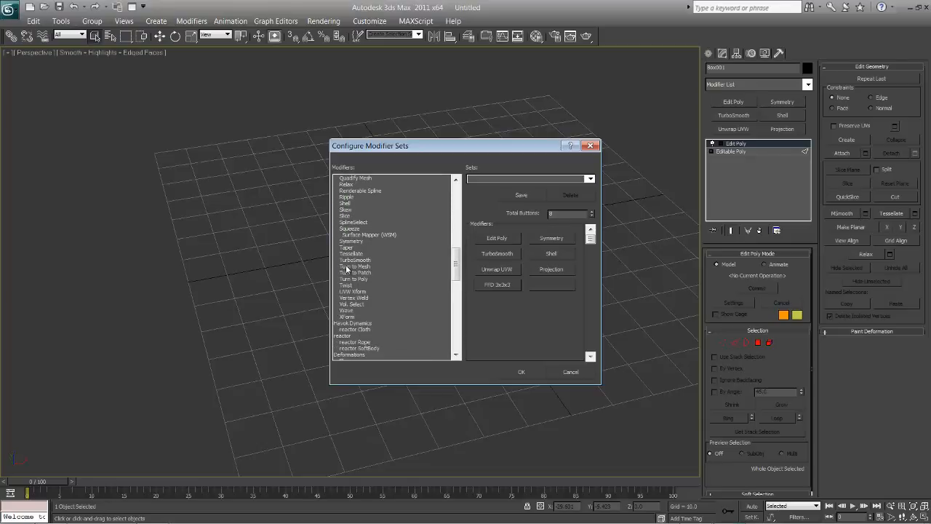
scroll("down", 3)
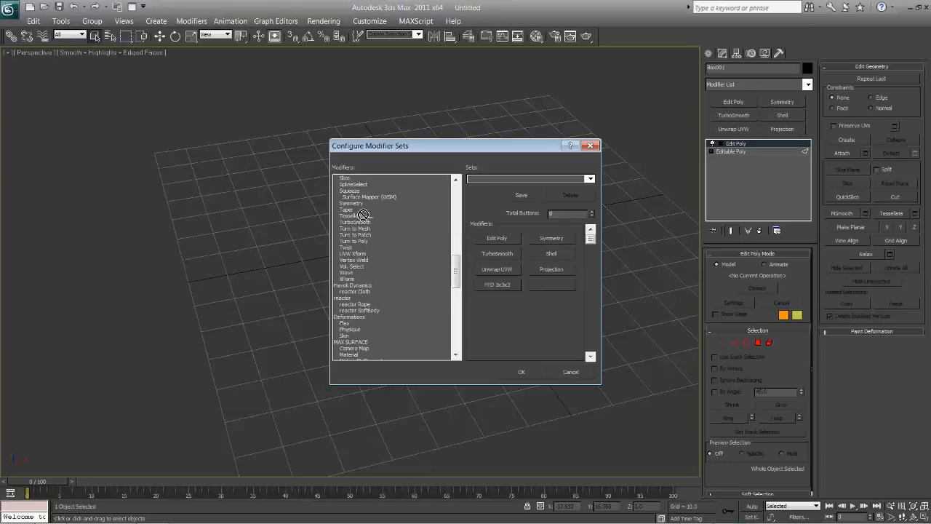
left_click(346, 335)
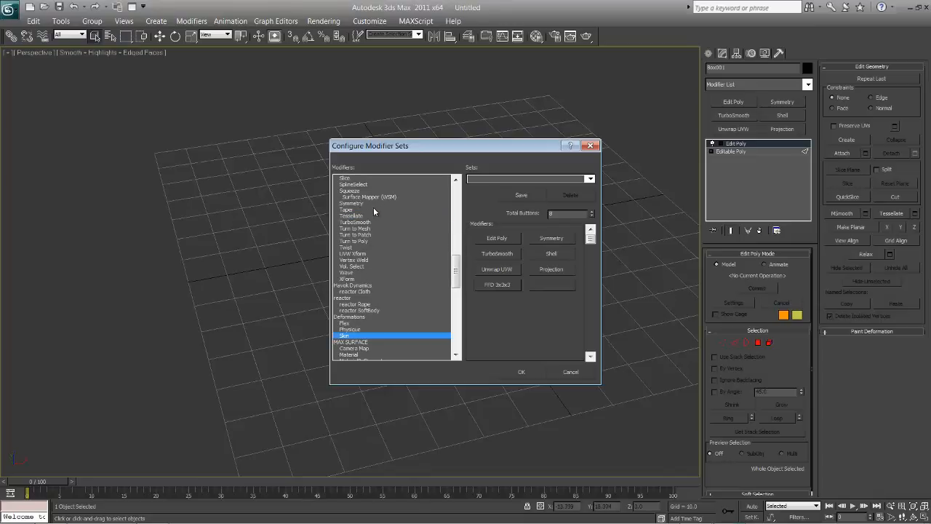
Put STL Check beside FFD 3x3x3 in the modifier set, confirm it, and apply FFD 3x3x3 to the box.
scroll("down", 3)
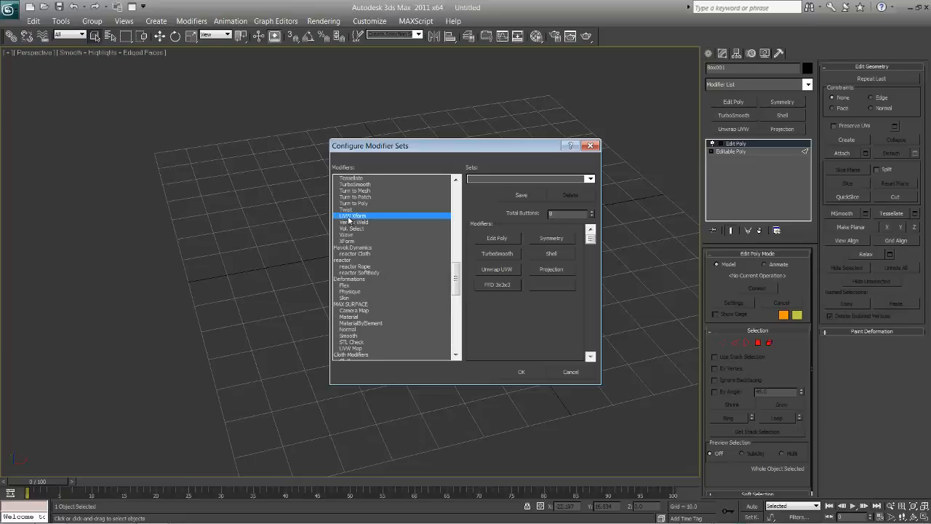
left_click(349, 334)
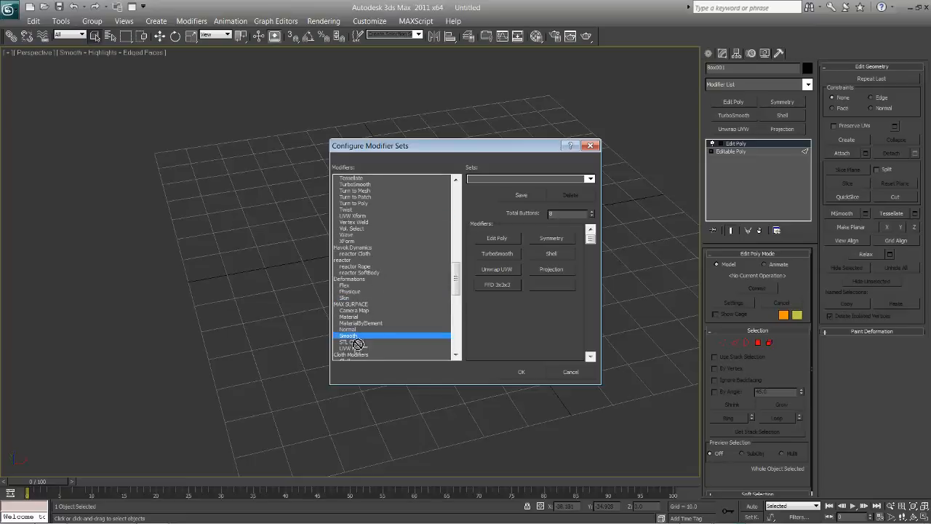
left_click(352, 342)
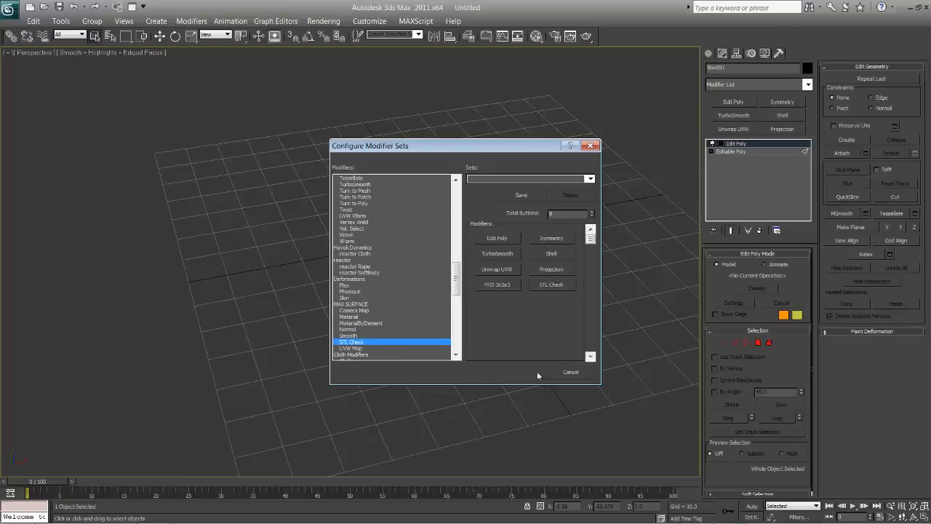
left_click(570, 372)
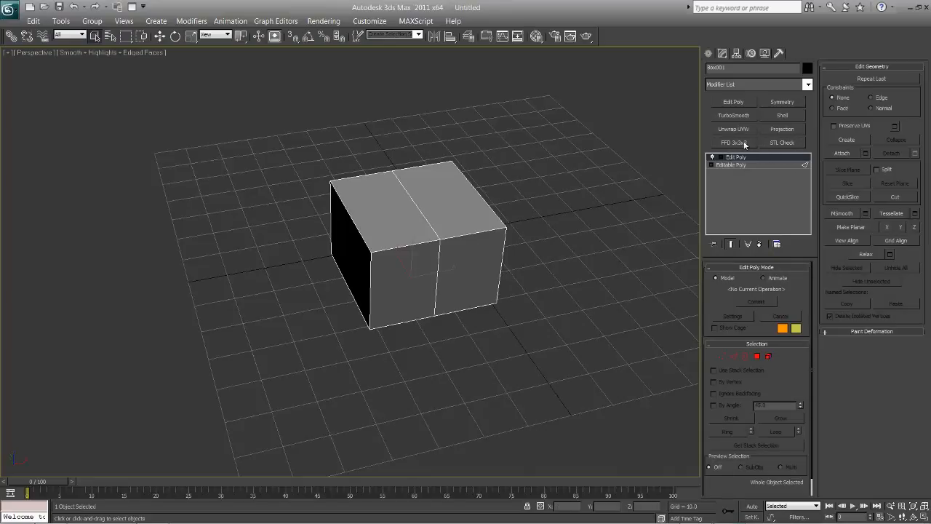
left_click(733, 143)
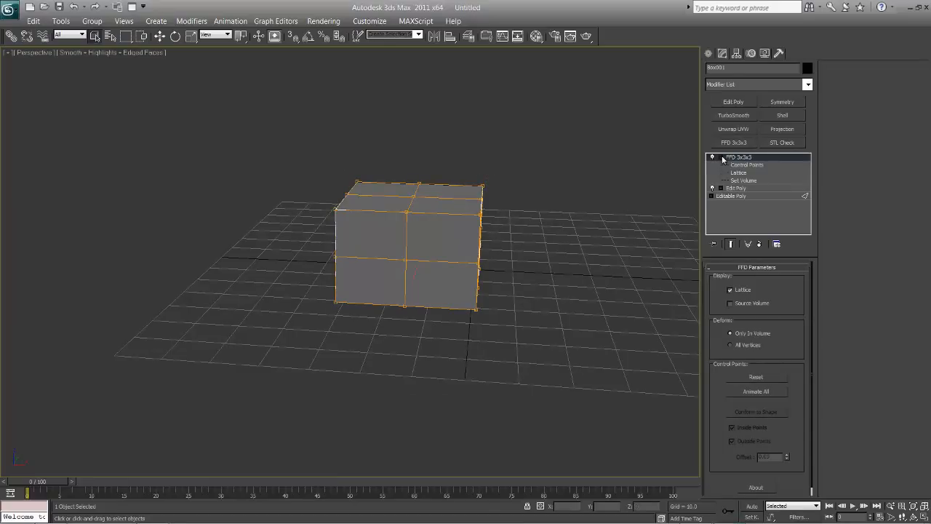
Reshape the FFD lattice and stack an Edit Poly modifier set to Edge sub-object level.
left_click(747, 165)
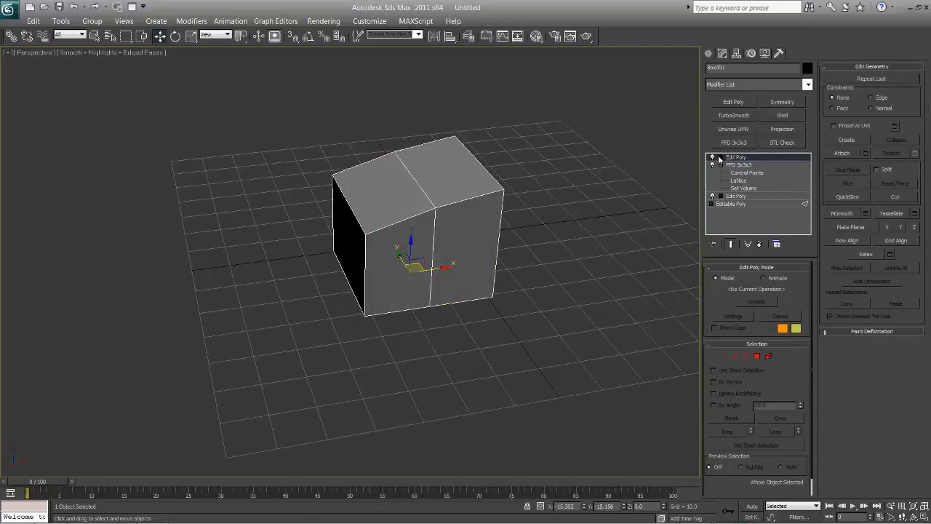
left_click(739, 171)
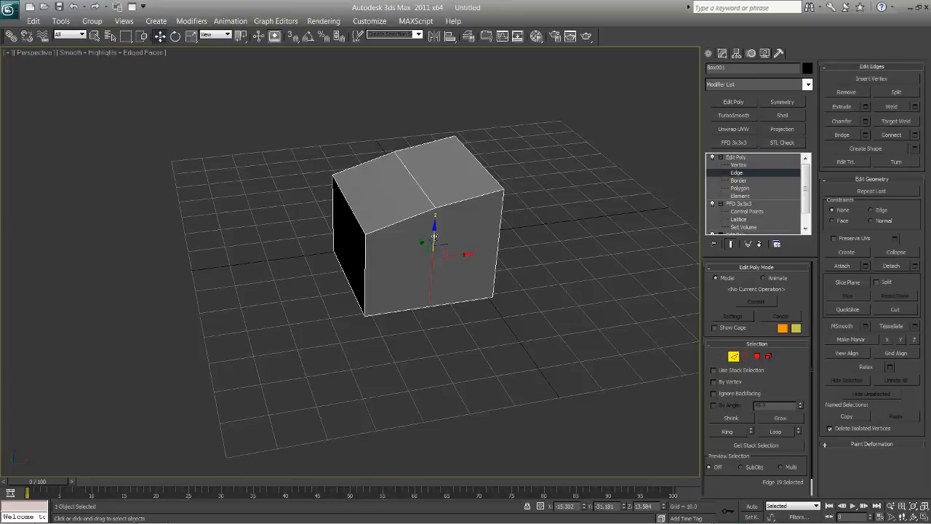